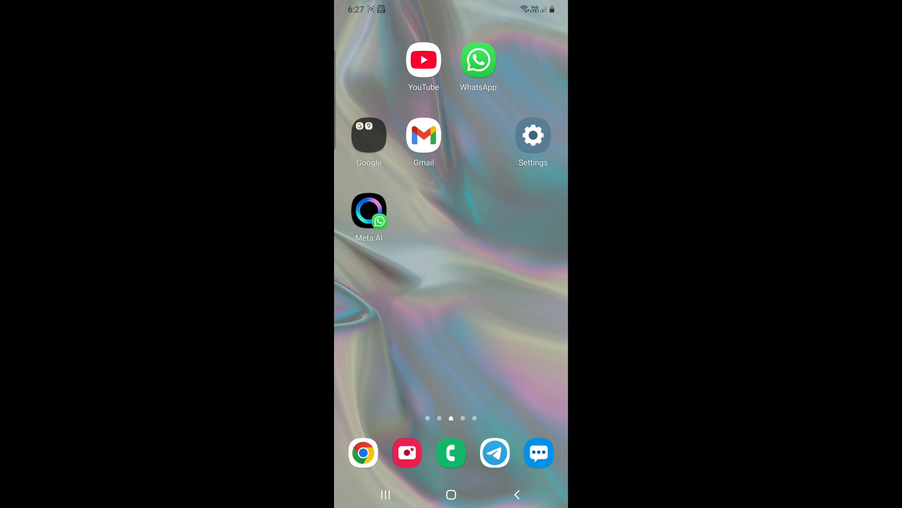
Launch WhatsApp from the home screen, landing on the Updates tab with statuses and channels
left_click(478, 59)
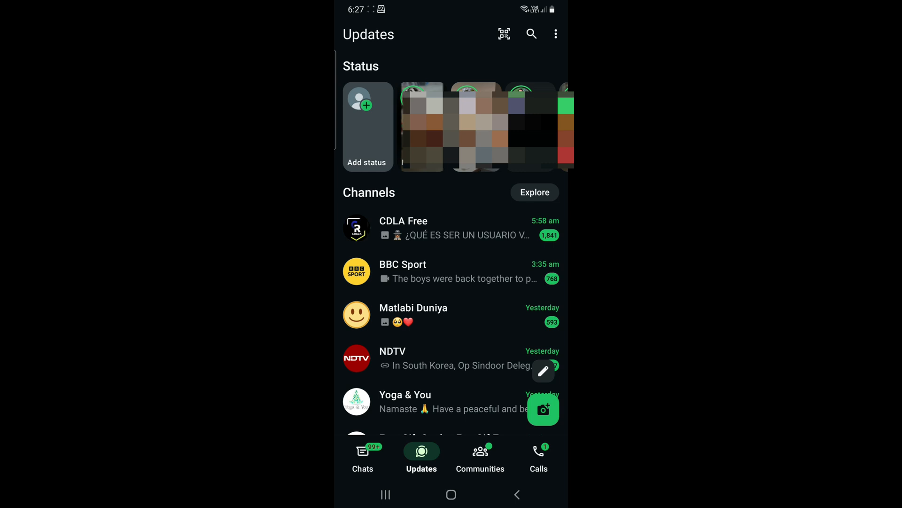
Start a new status in Layout mode, bringing up the picker for up to six photos
left_click(543, 409)
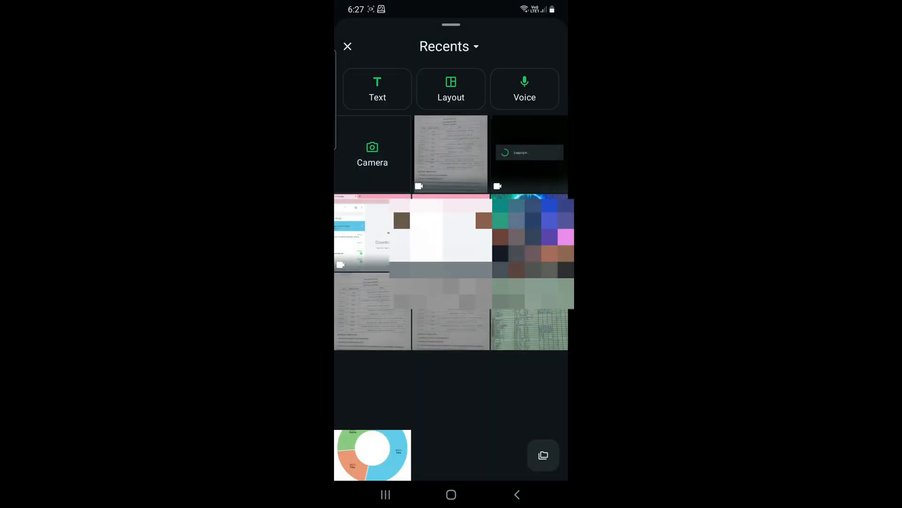
scroll("down", 3)
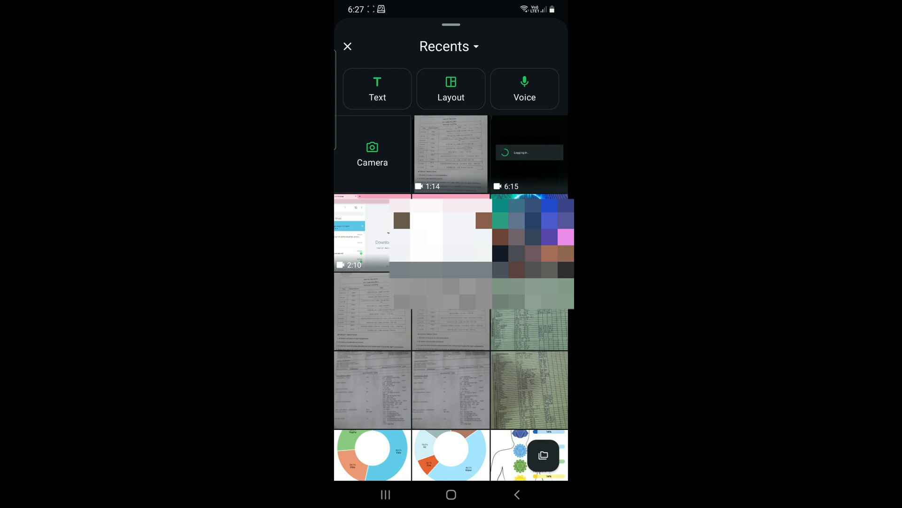
left_click(451, 89)
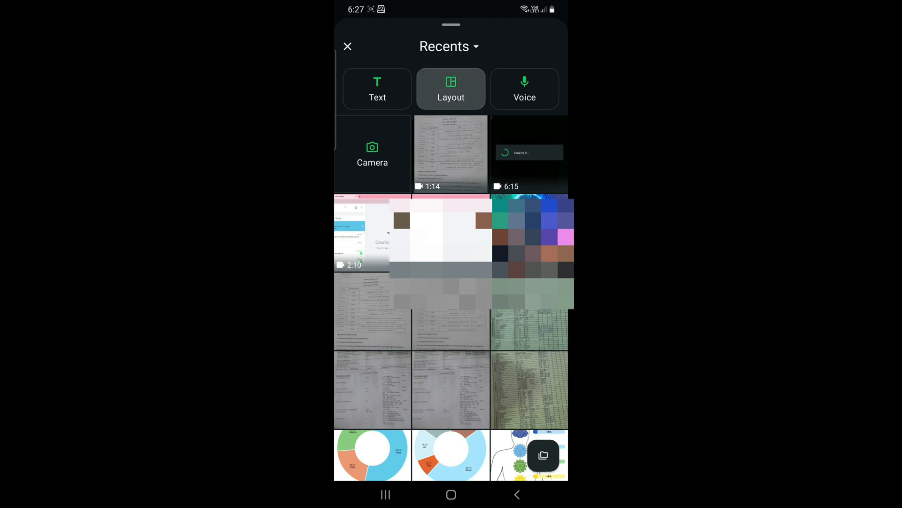
left_click(450, 89)
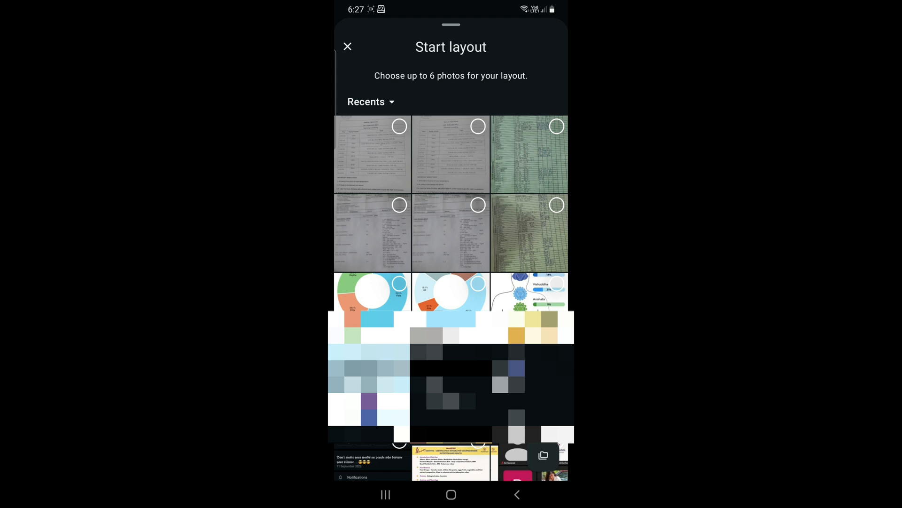
Select the lab report and another photo, placing them into the multi-panel layout
left_click(450, 232)
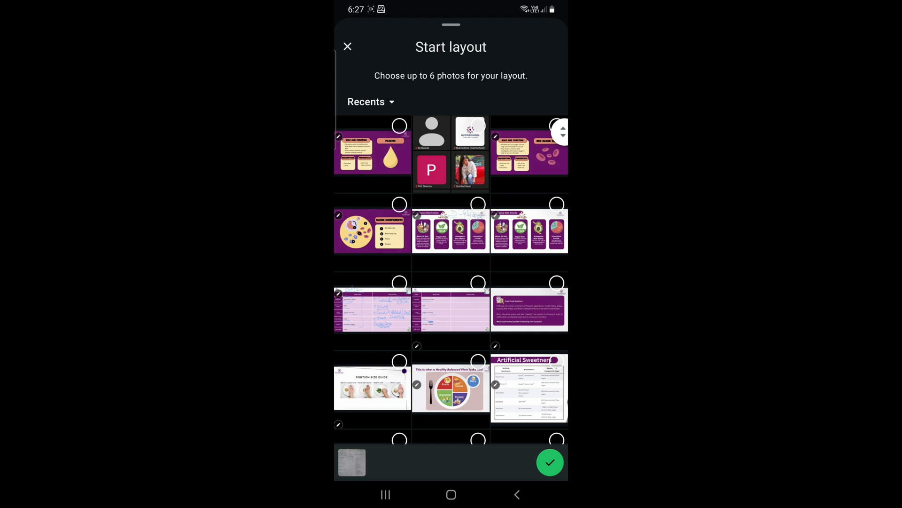
left_click(528, 308)
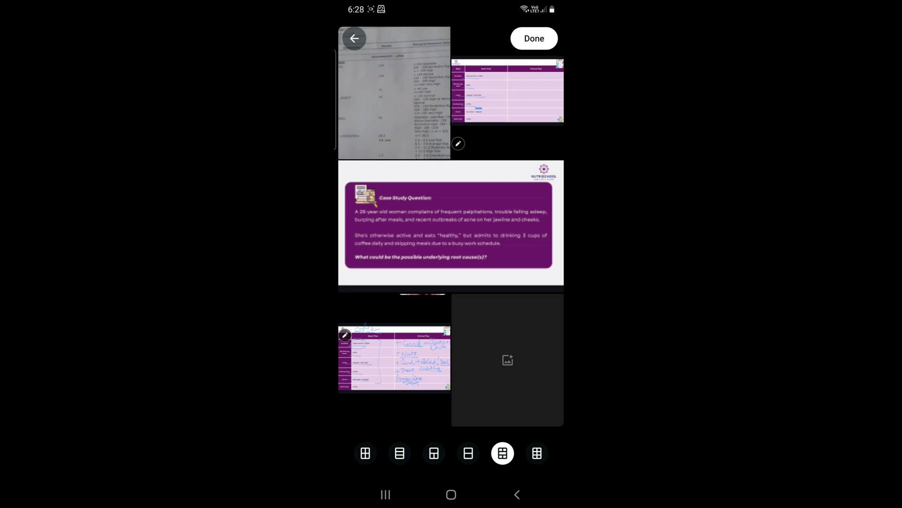
Preview the three-row and two-by-two grid arrangements, then return to the Recents picker
left_click(507, 360)
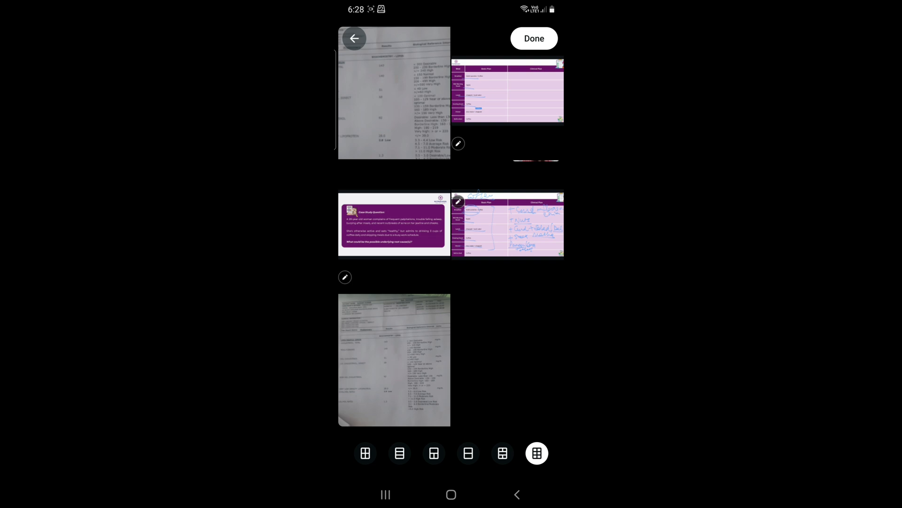
left_click(400, 453)
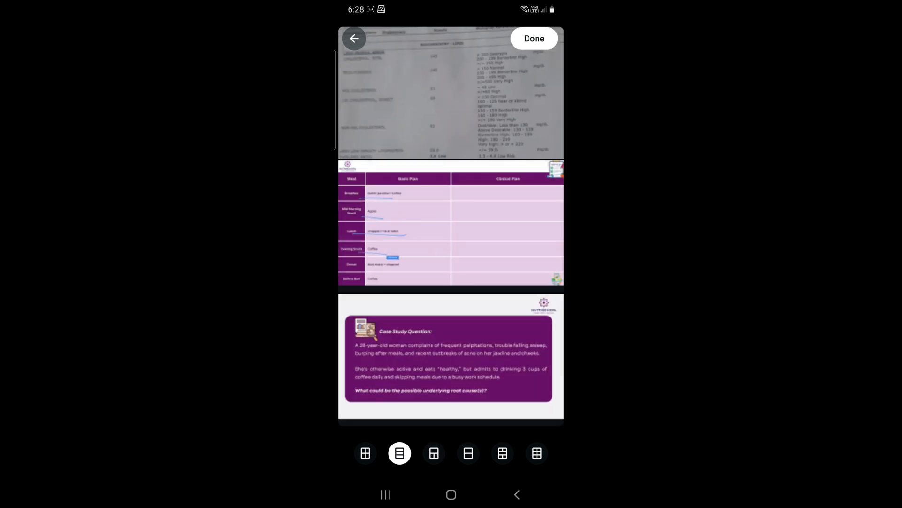
left_click(365, 453)
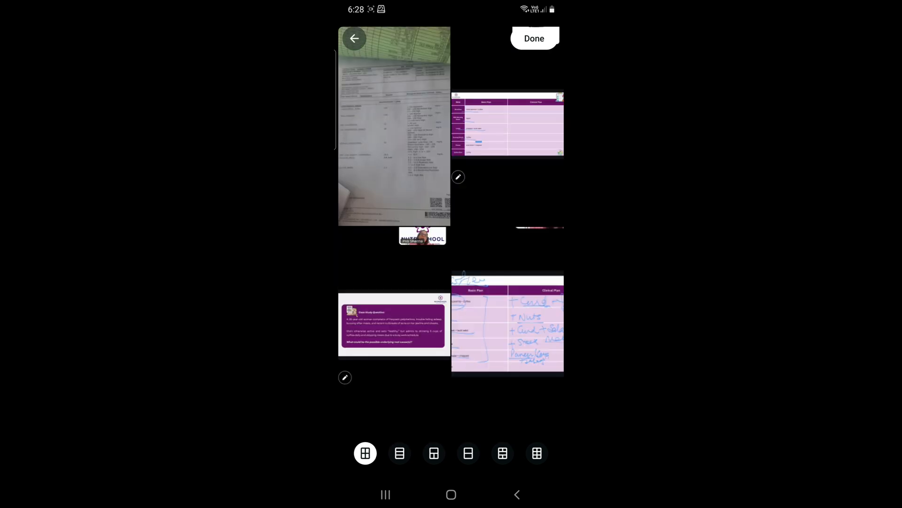
left_click(468, 454)
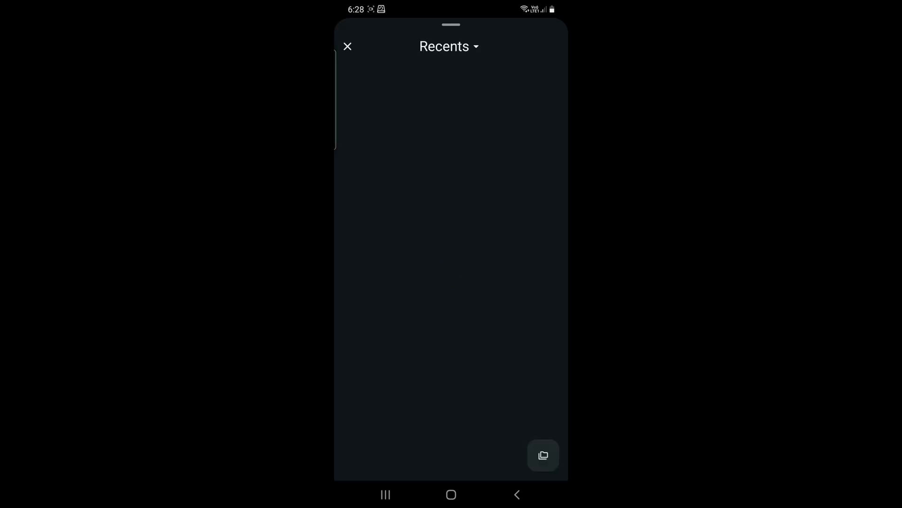
Rebuild the layout as three rows: lab report, Vata/Pitta donut chart and case study slide
left_click(542, 455)
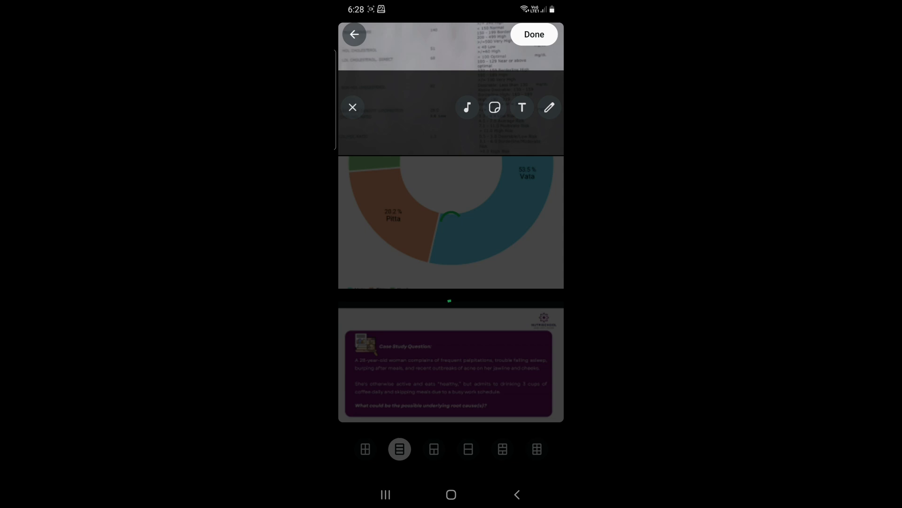
Finish the layout, add the Cuppy cup sticker on the donut chart, and start a text overlay
left_click(533, 34)
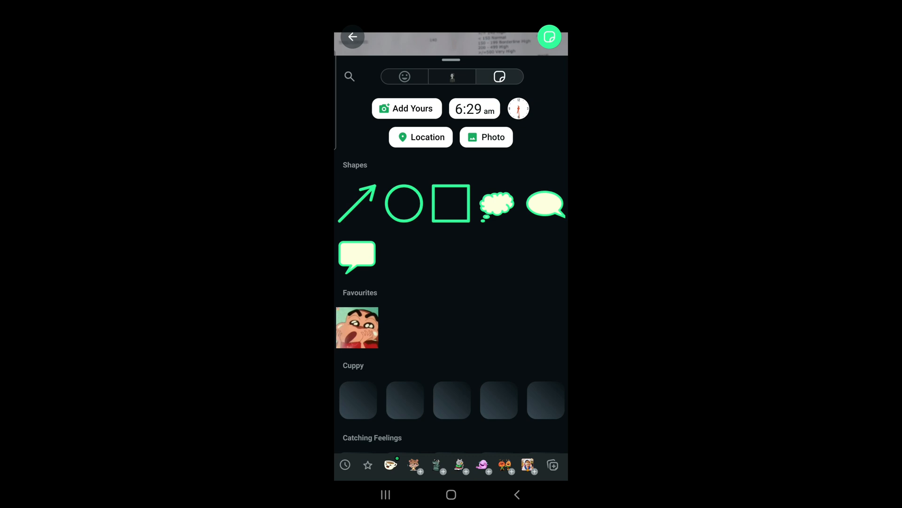
left_click(352, 36)
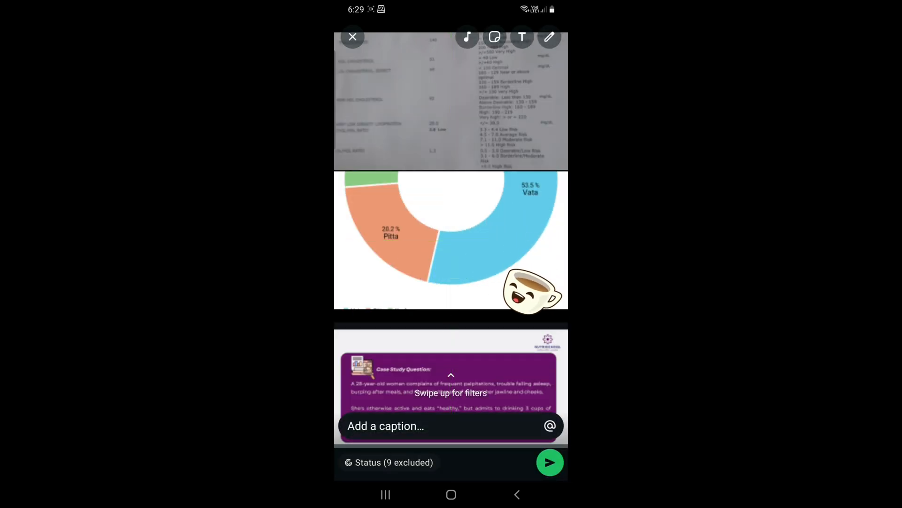
left_click(521, 37)
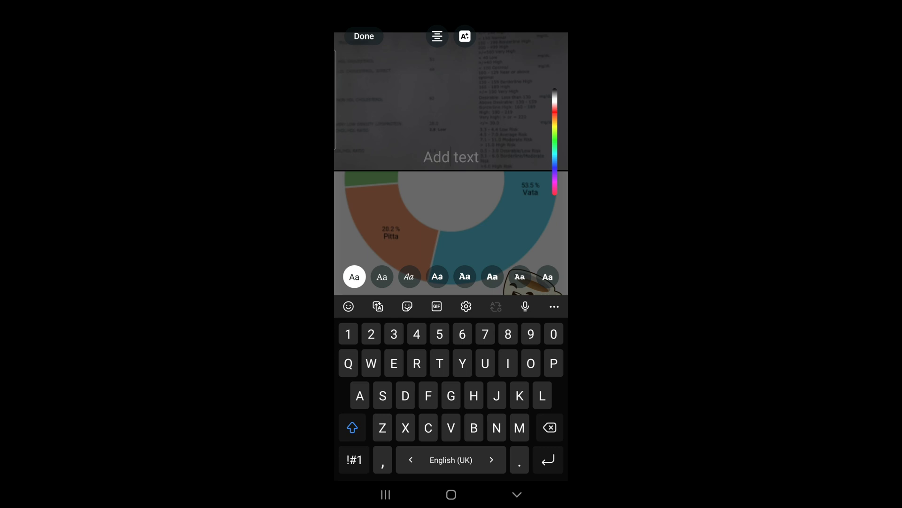
Overlay the text 'It is a layout' on the chart and post the status
type("It is a layout on whtsapp status on an android phone.")
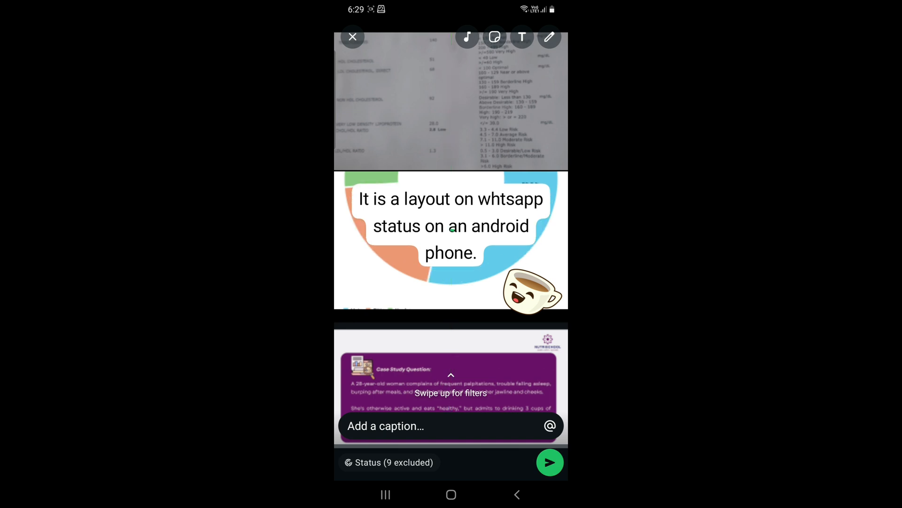
left_click(550, 462)
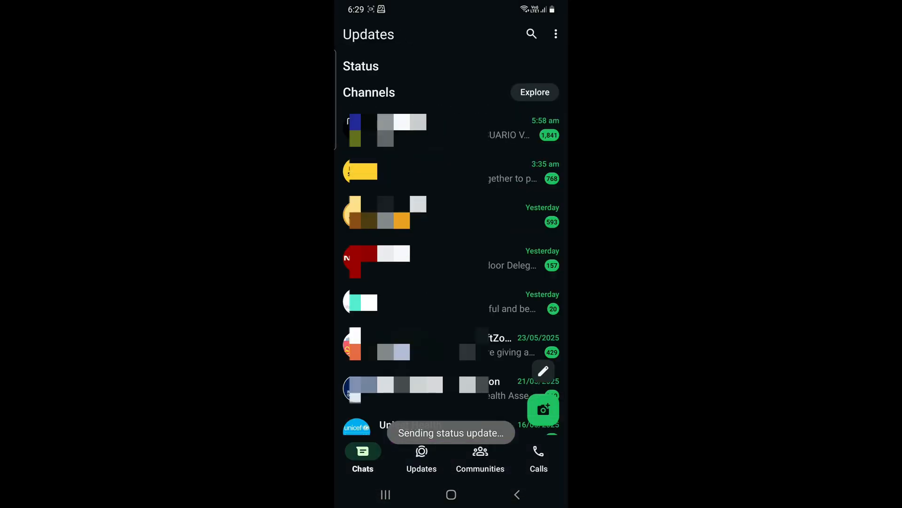